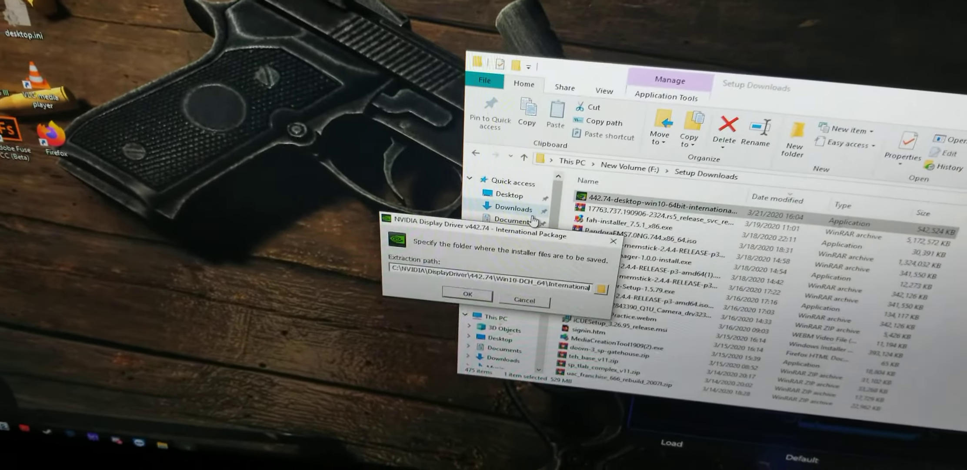
# Step: Accept the suggested extraction folder so the driver package unpacks
pyautogui.click(467, 295)
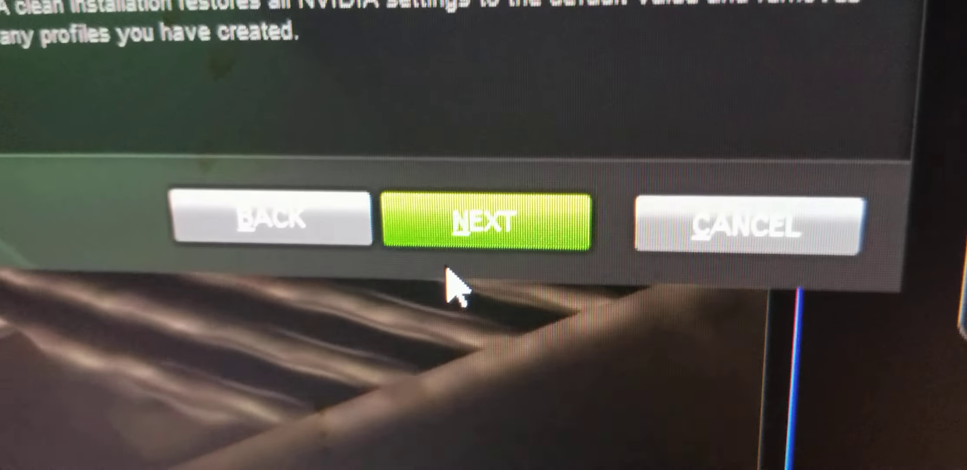
# Step: Continue past the installation options so the driver starts preparing to install
pyautogui.click(487, 222)
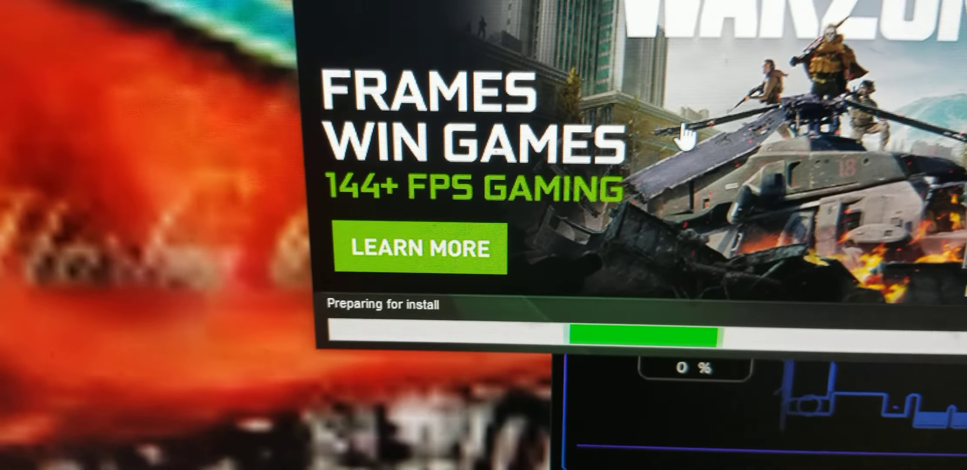
pyautogui.rightClick(377, 327)
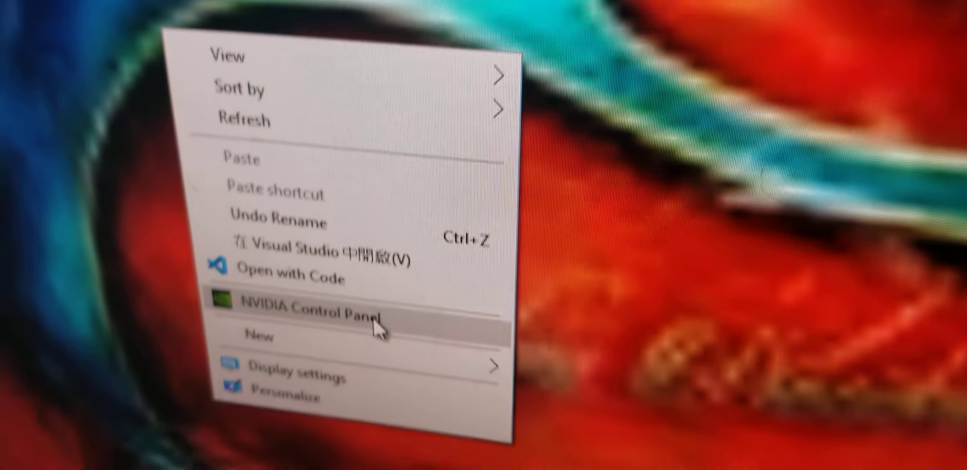
# Step: Launch NVIDIA Control Panel from the desktop menu and scroll the 3D settings to Power management mode
pyautogui.click(306, 307)
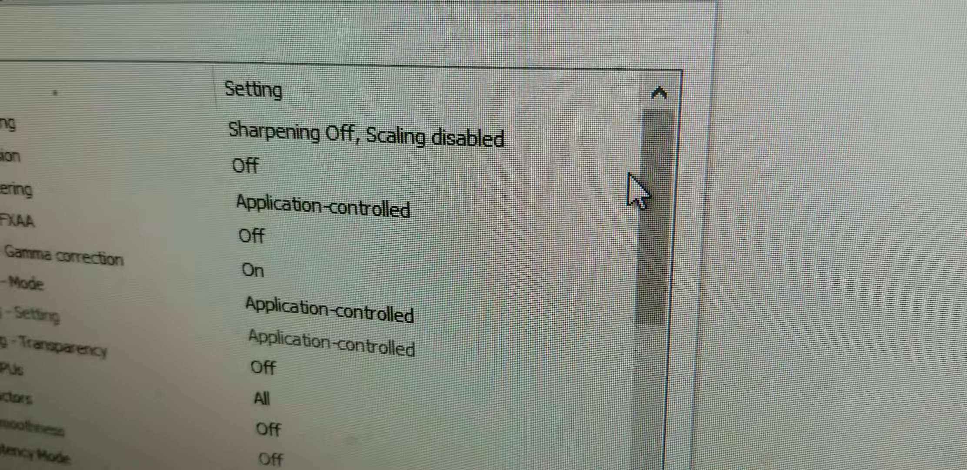
pyautogui.scroll(-3)
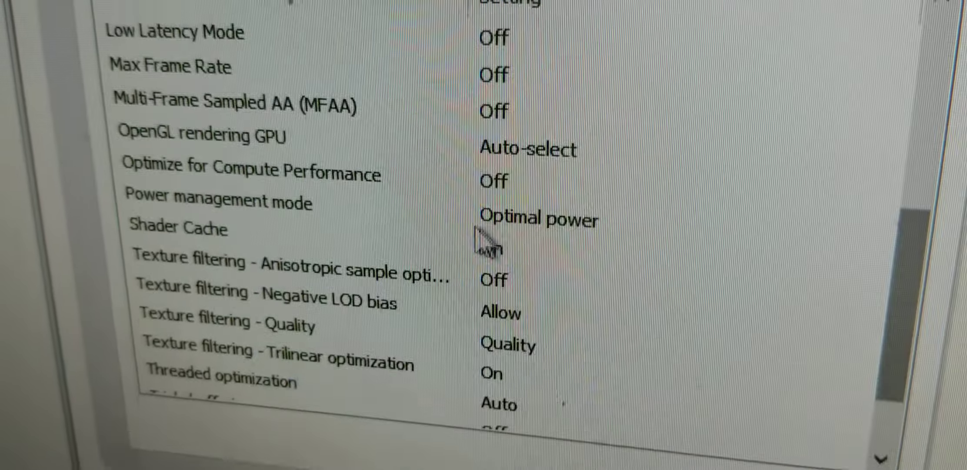
# Step: Change Power management mode from Optimal power to Prefer maximum performance
pyautogui.click(530, 215)
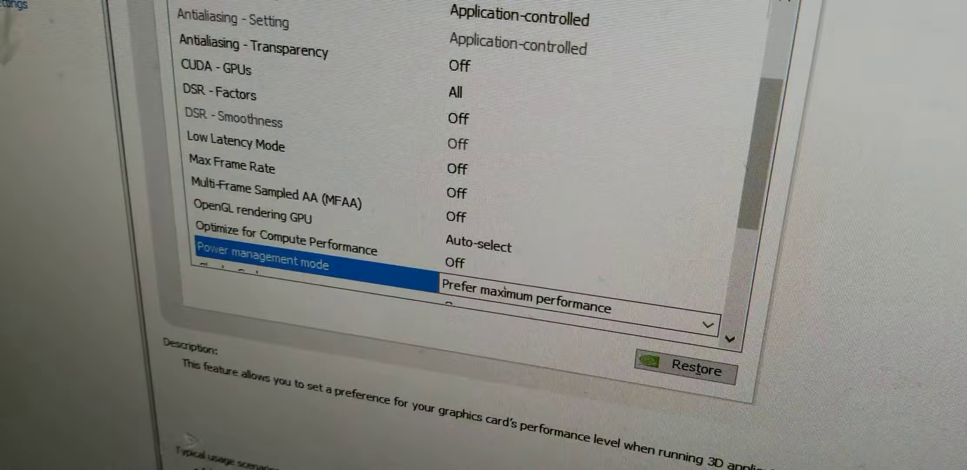
pyautogui.scroll(-3)
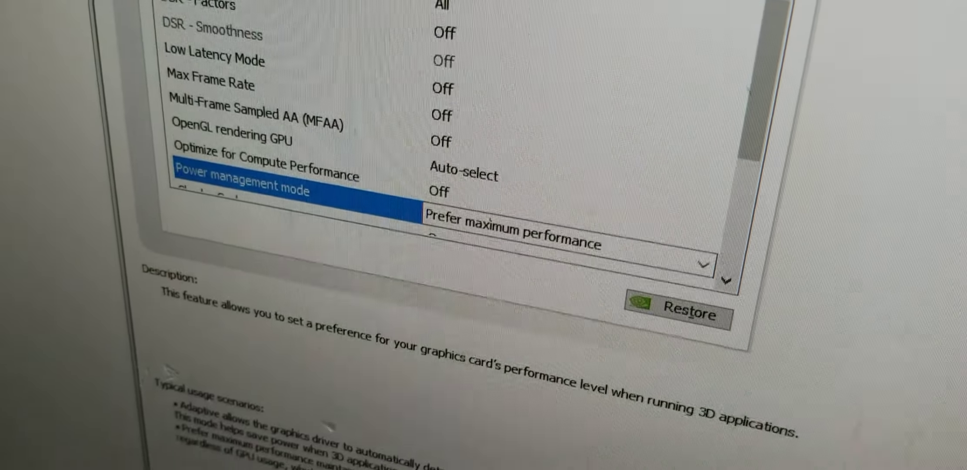